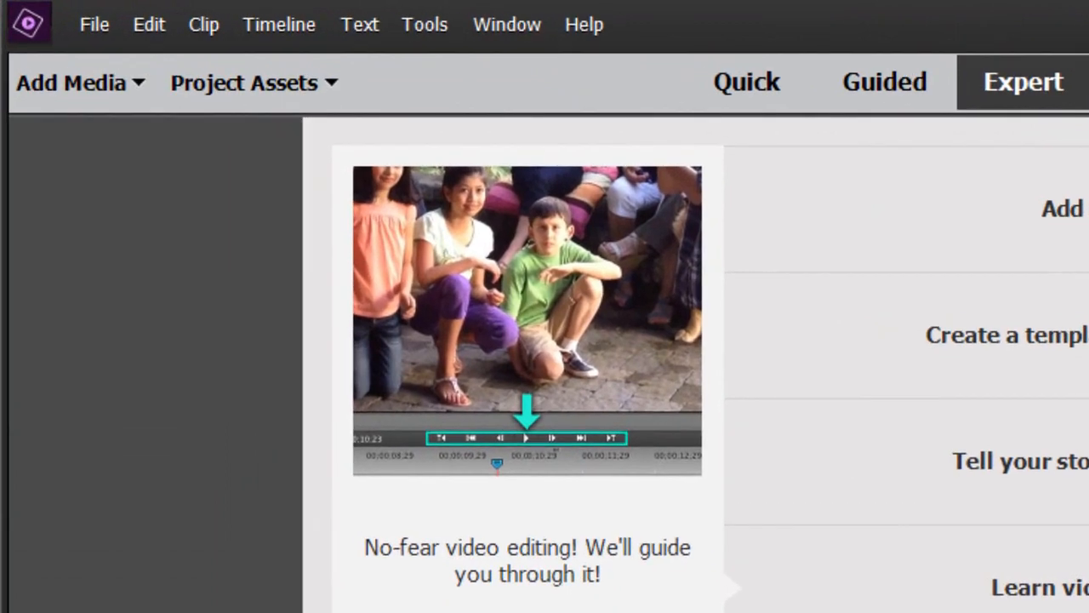
mouse_move(331, 94)
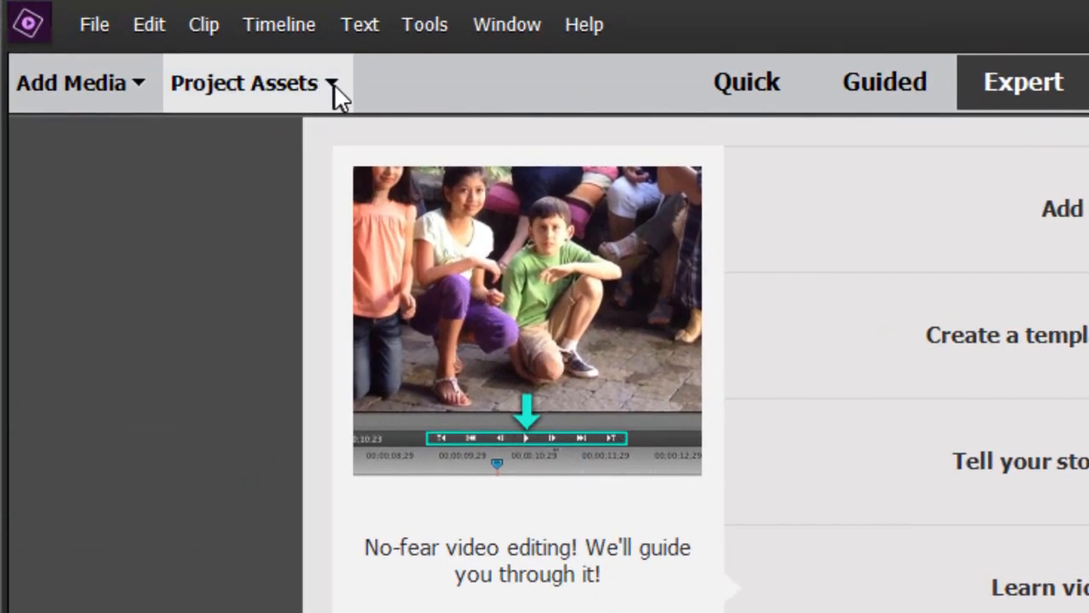
- Show the Project Assets bin with the businesswoman and waves clips
click(245, 81)
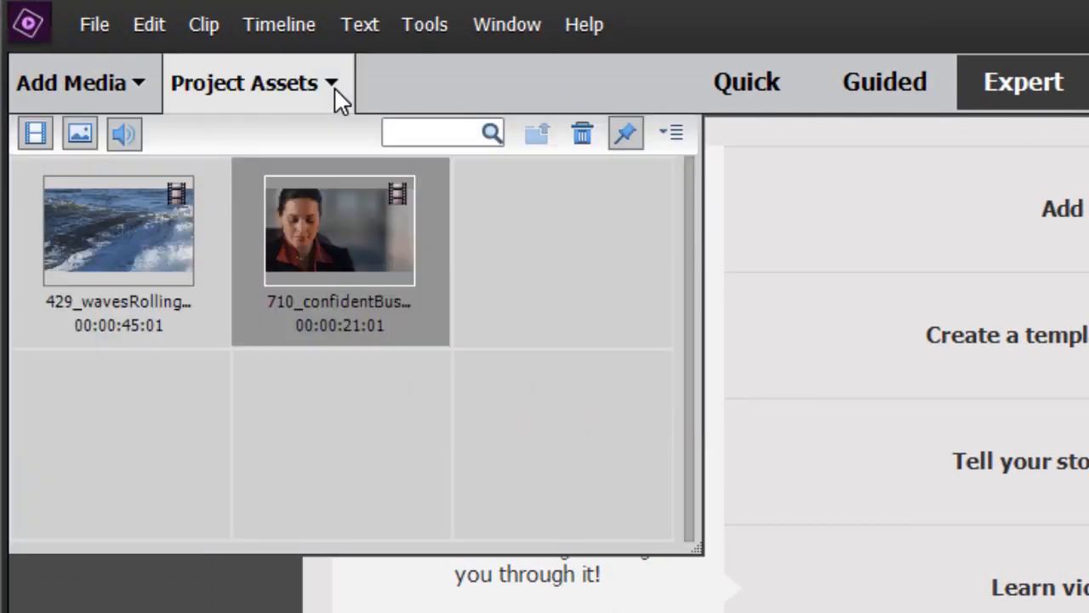
mouse_move(579, 283)
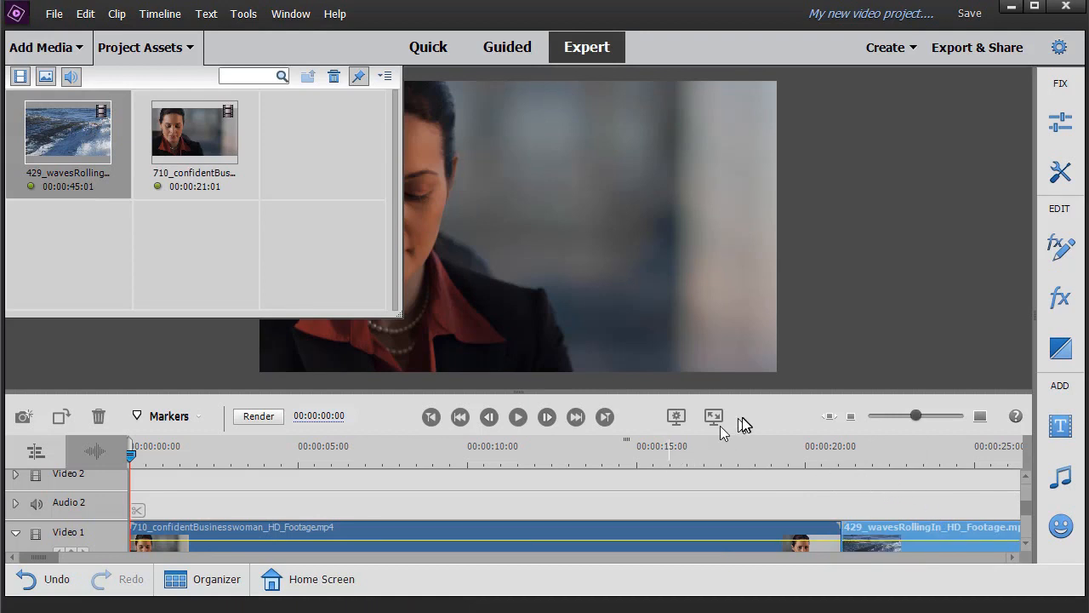
mouse_move(746, 424)
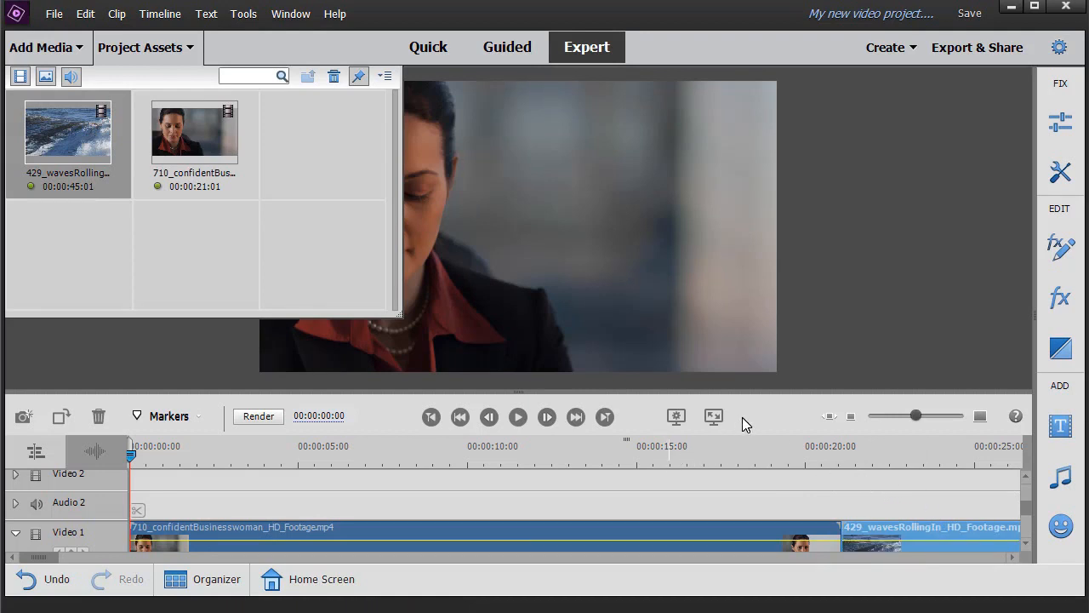
mouse_move(579, 541)
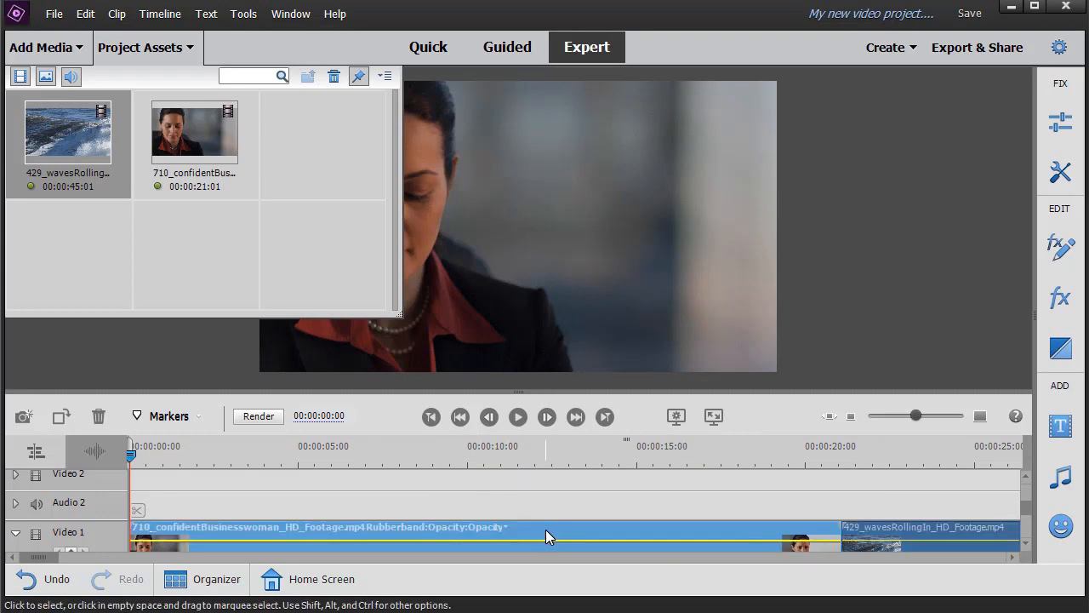
mouse_move(577, 415)
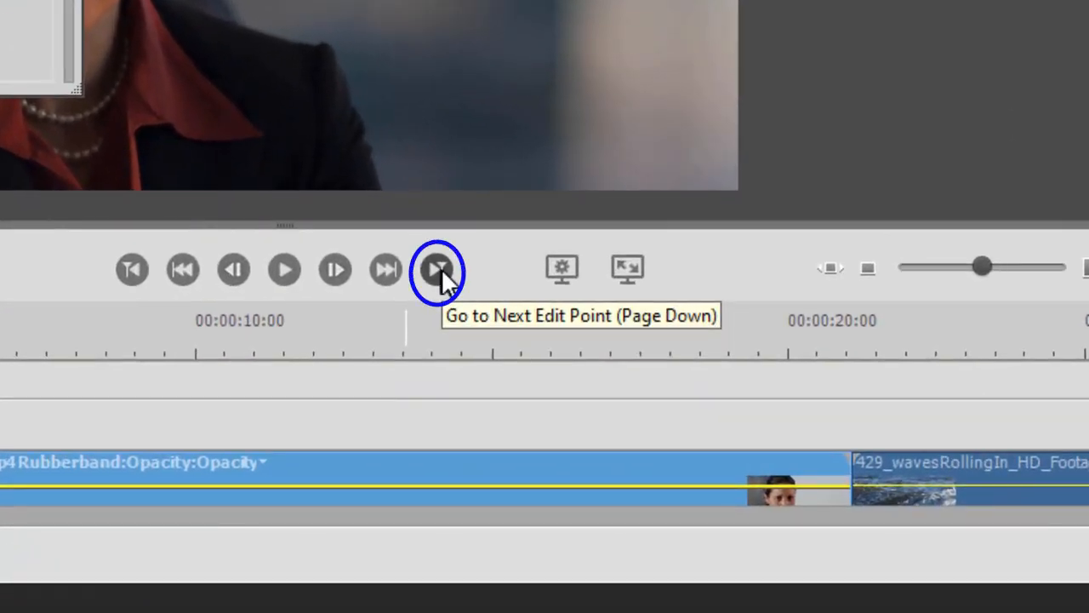
- Park the playhead on the businesswoman clip's last frame at 00:00:21:00, just before the cut
click(435, 269)
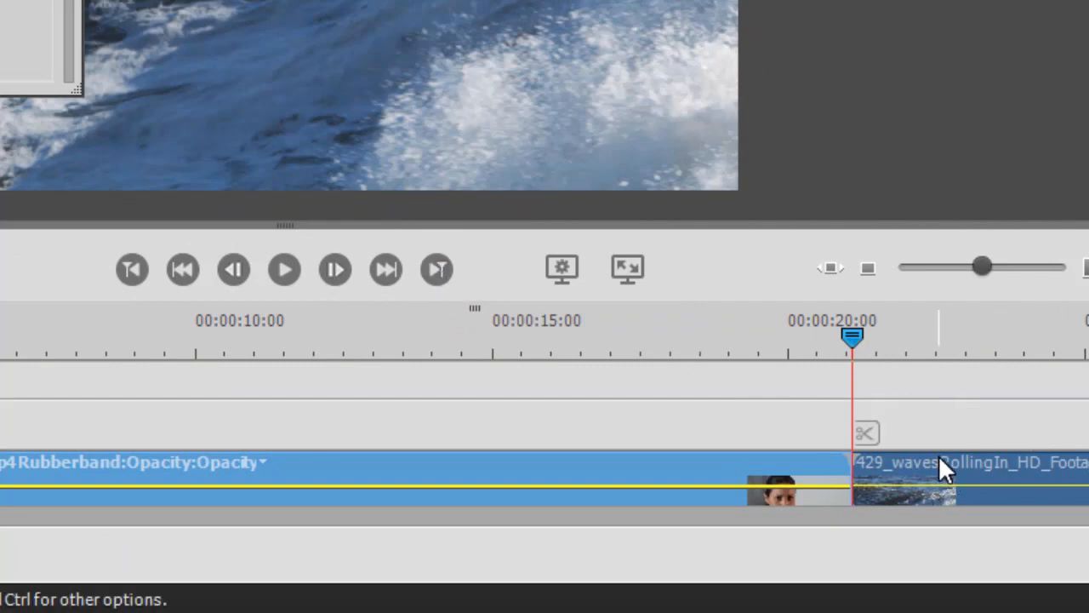
mouse_move(234, 269)
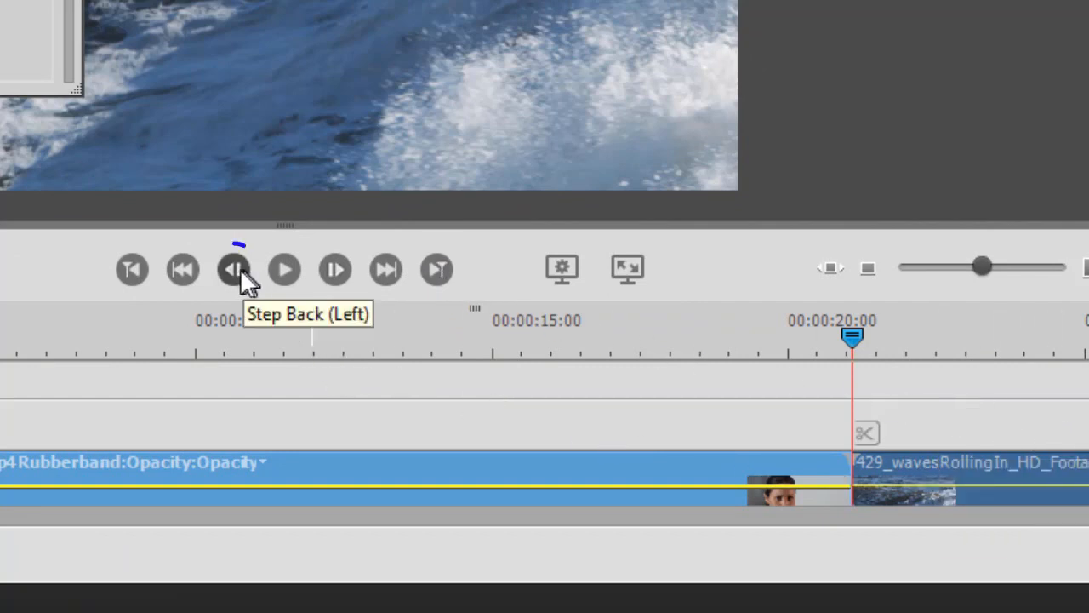
click(235, 269)
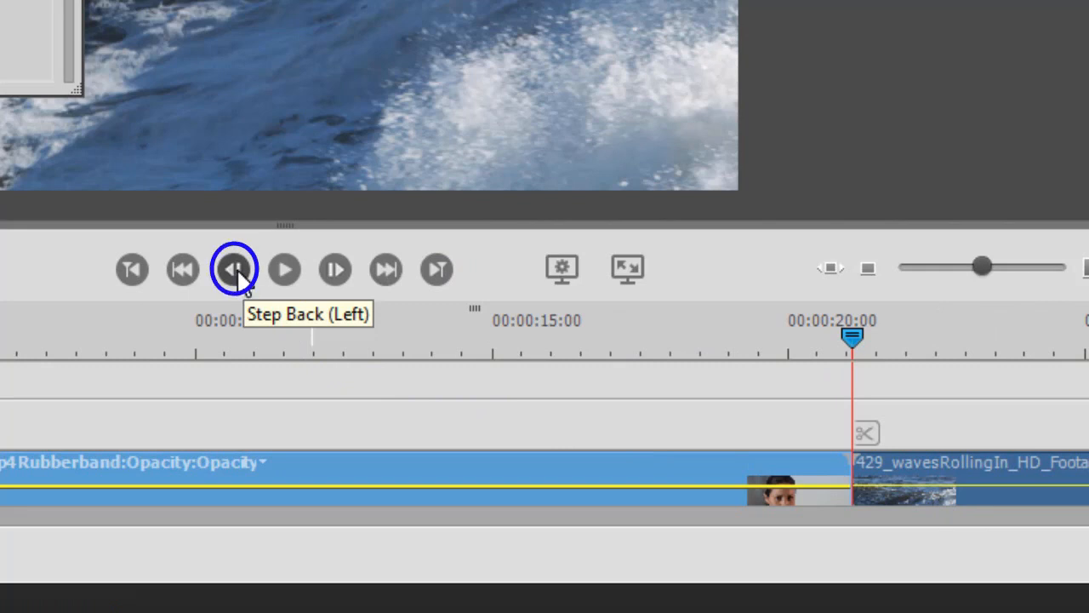
click(234, 269)
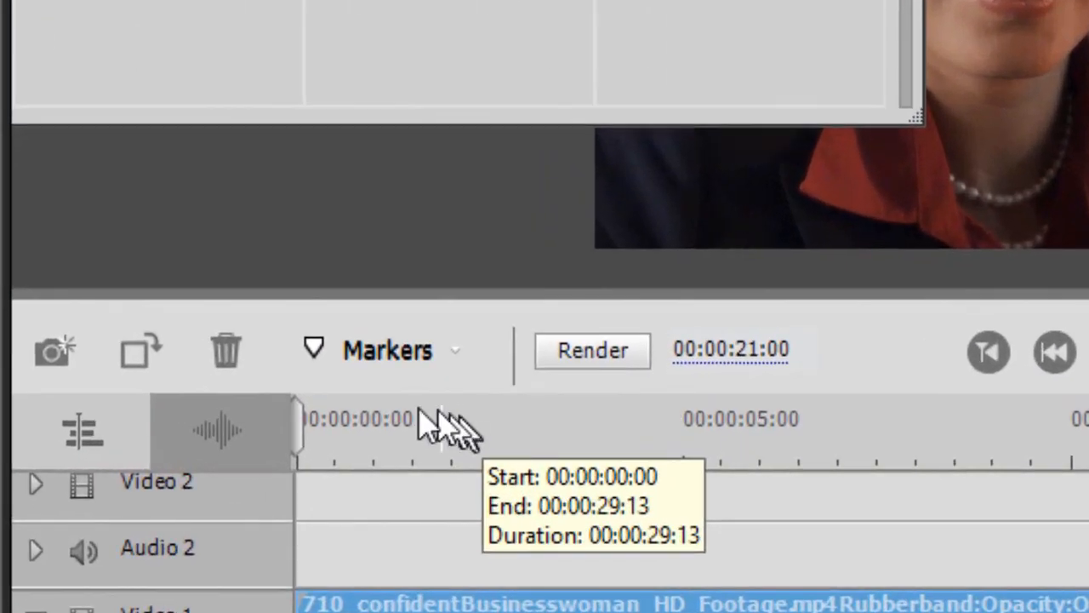
mouse_move(55, 350)
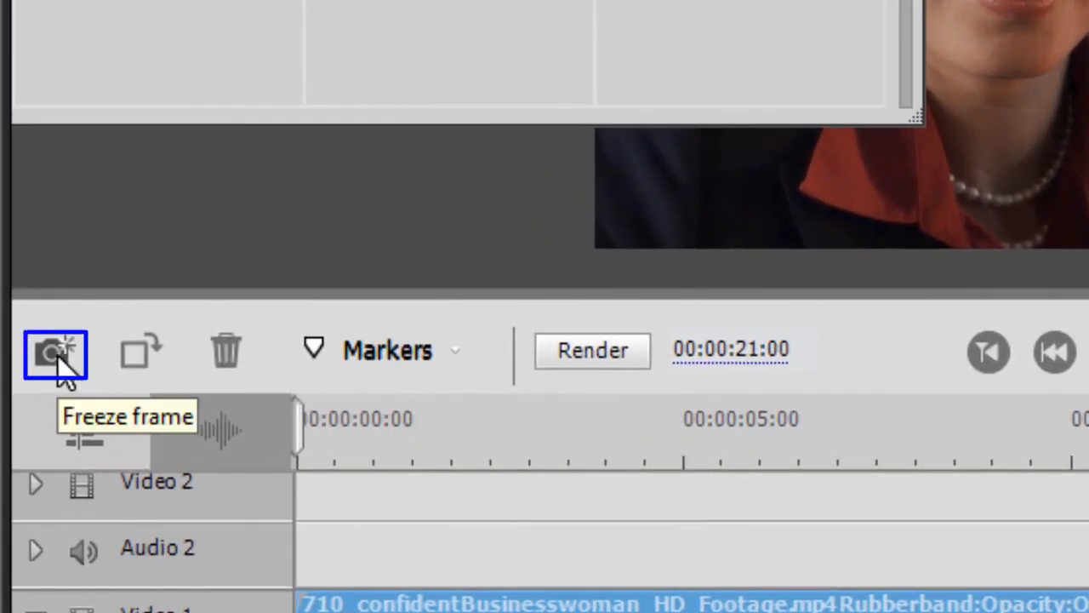
- Freeze the current frame and export it as a JPEG still named with 'f' (face)
click(55, 352)
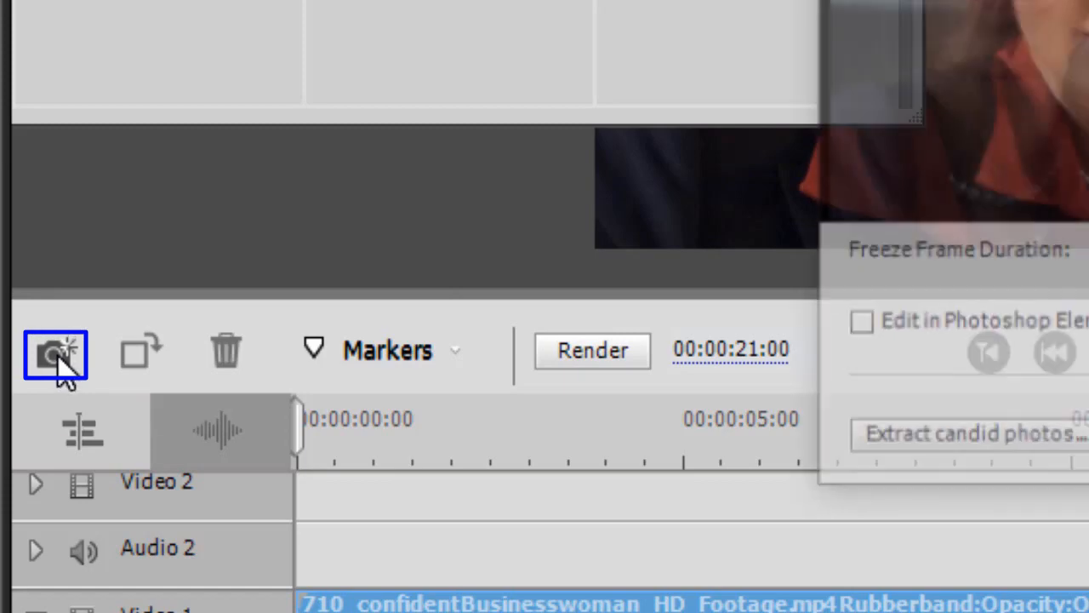
click(54, 350)
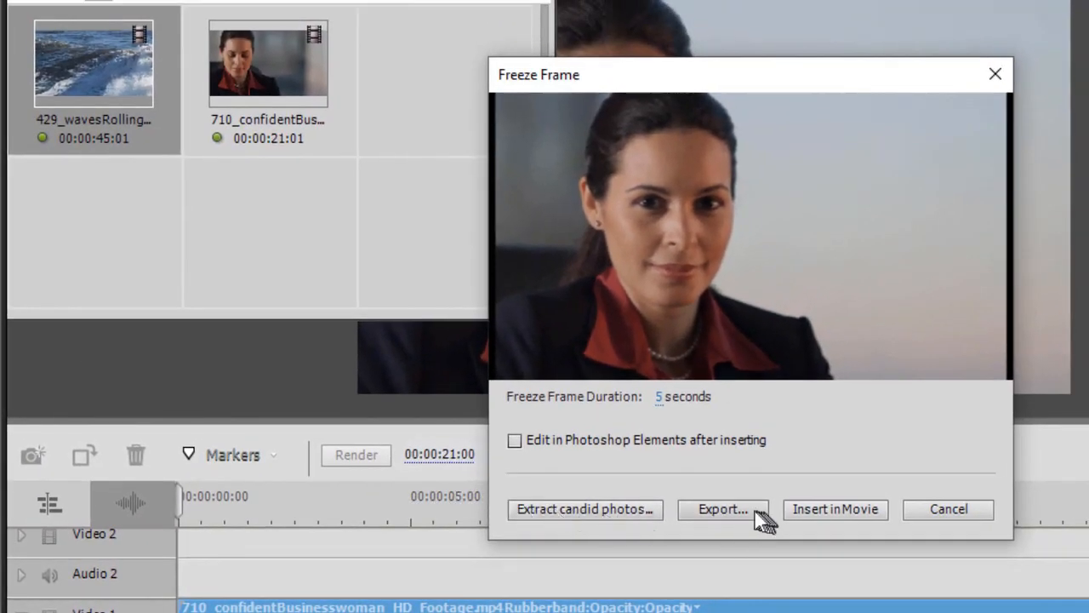
click(721, 507)
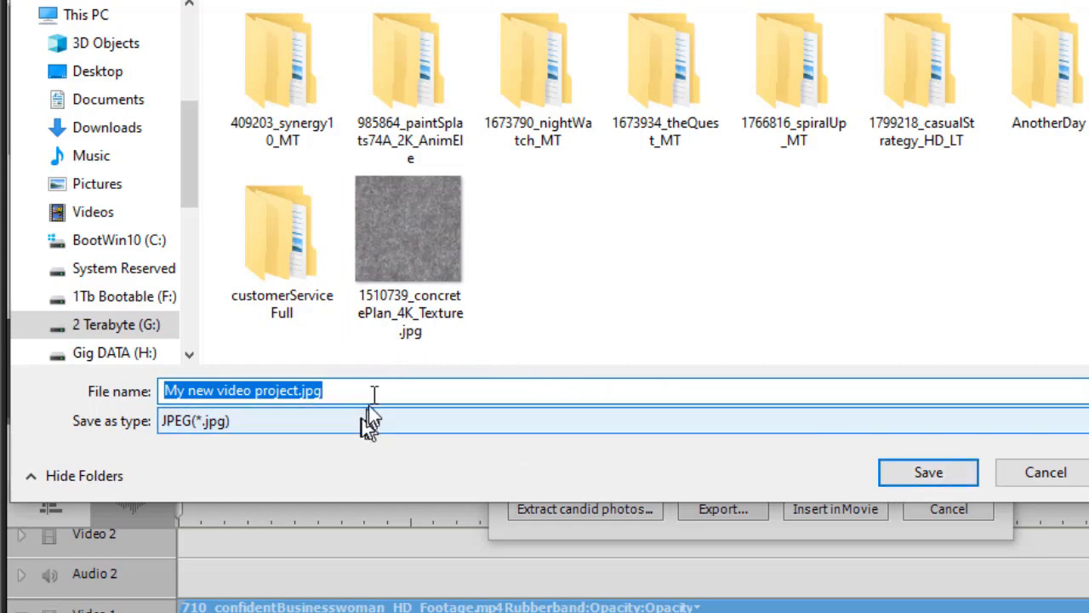
text(f)
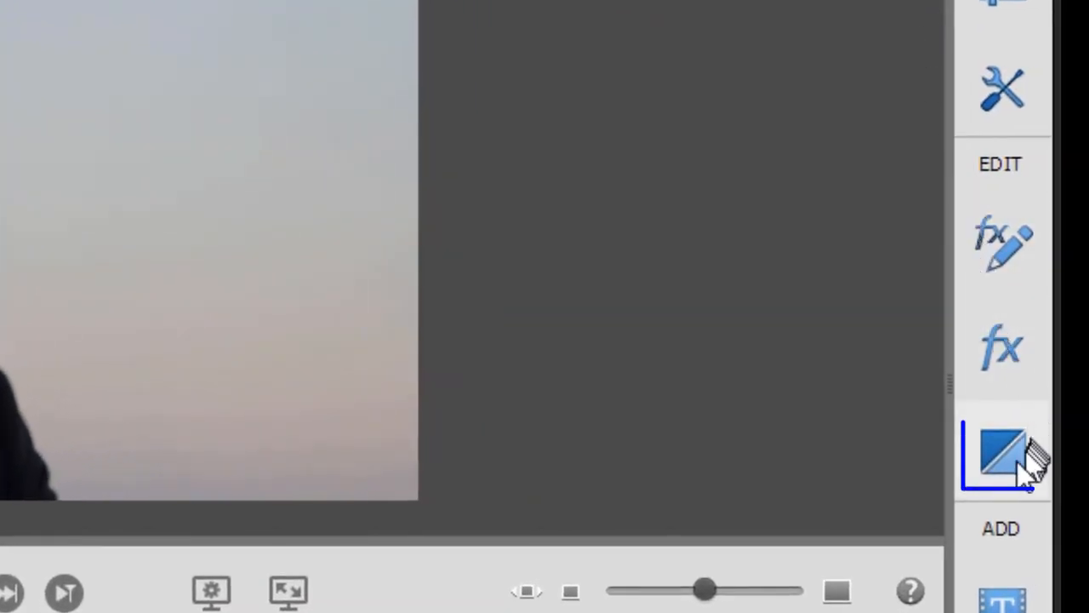
- Apply a Gradient Wipe from the Wipe transitions category at the cut between the two clips
click(1003, 456)
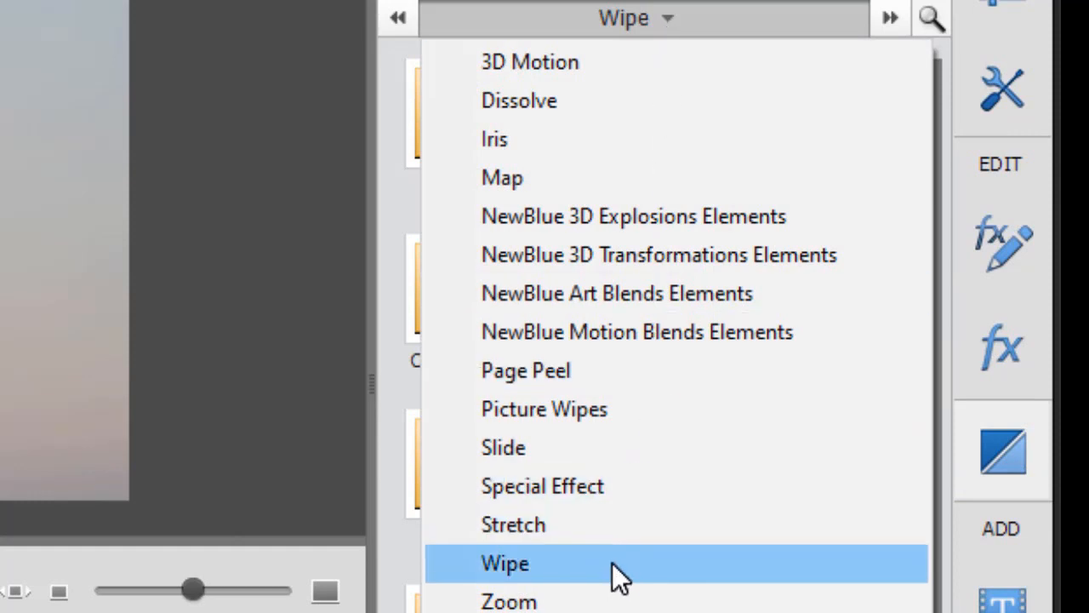
click(504, 562)
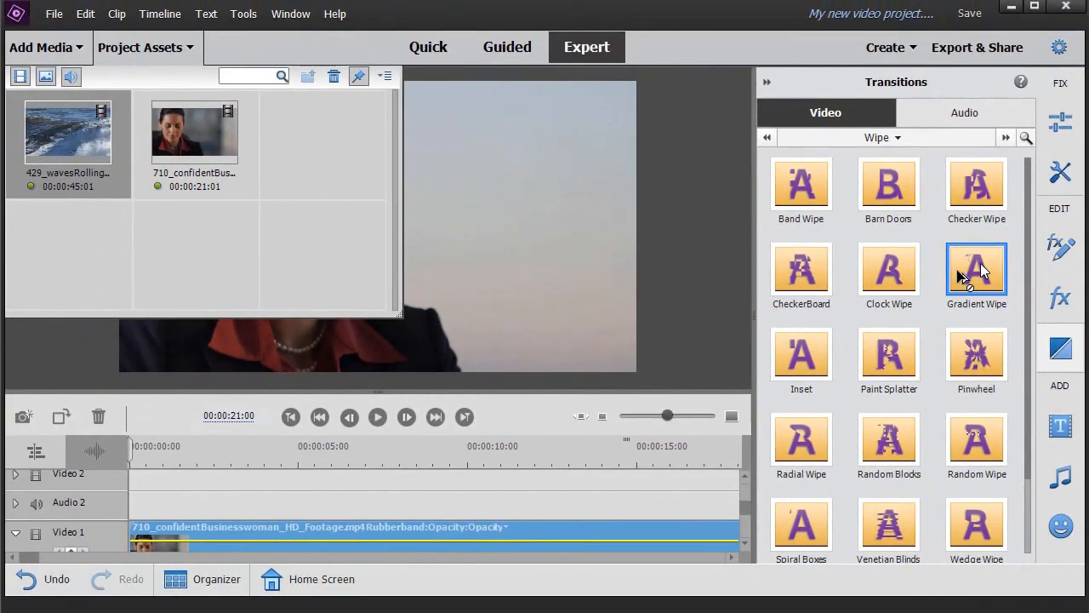
click(799, 350)
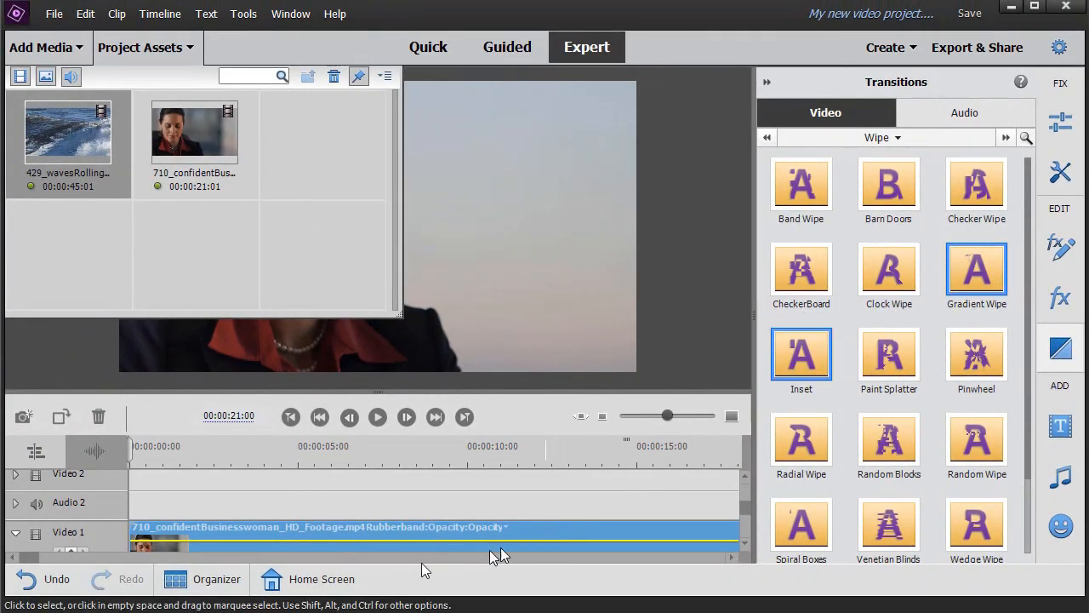
click(800, 183)
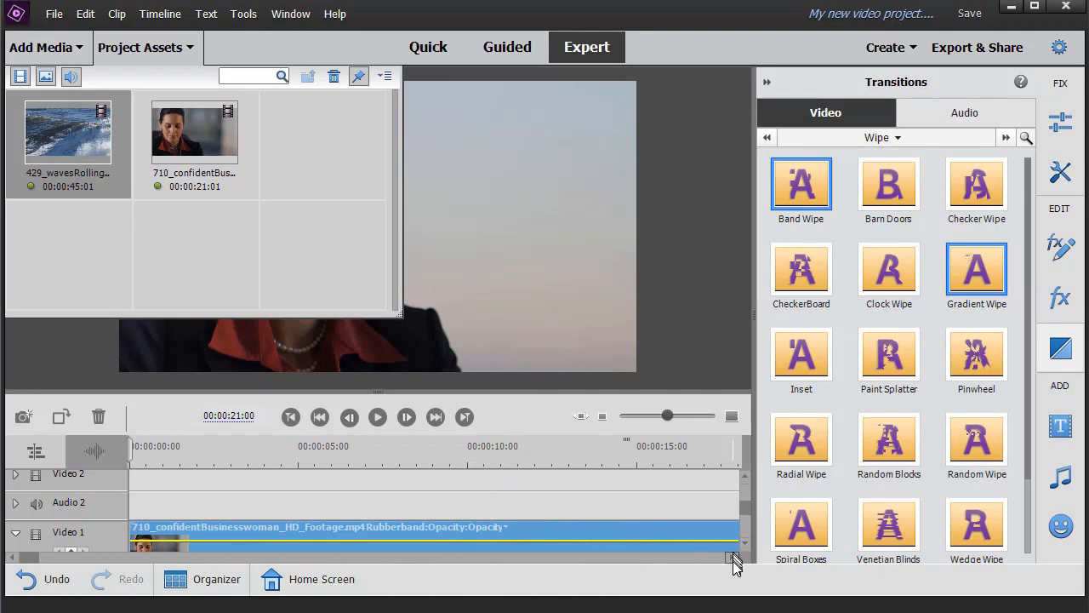
scroll(right, 3)
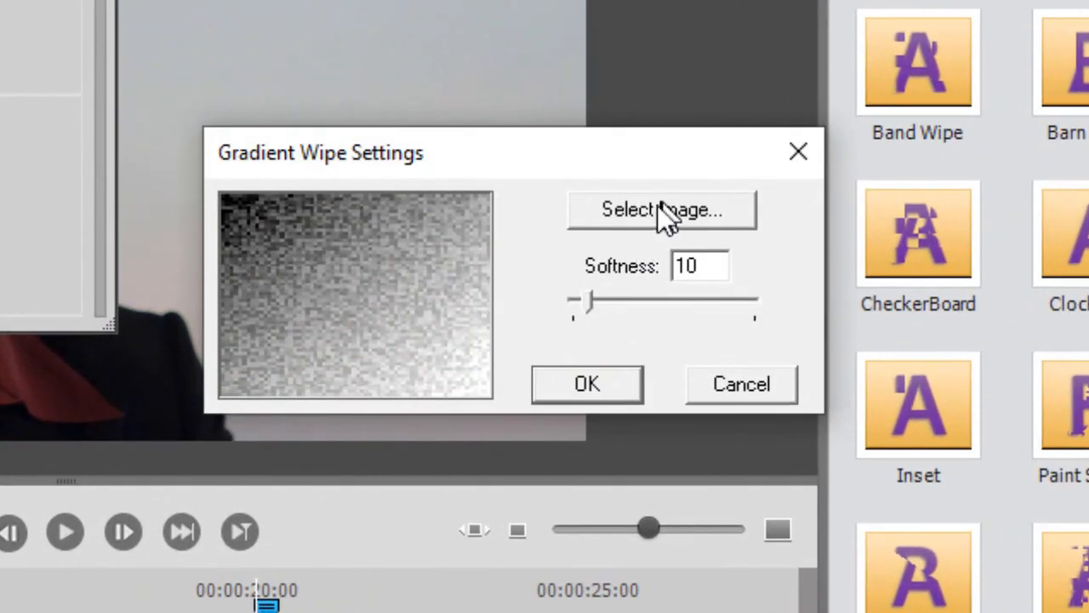
mouse_move(681, 218)
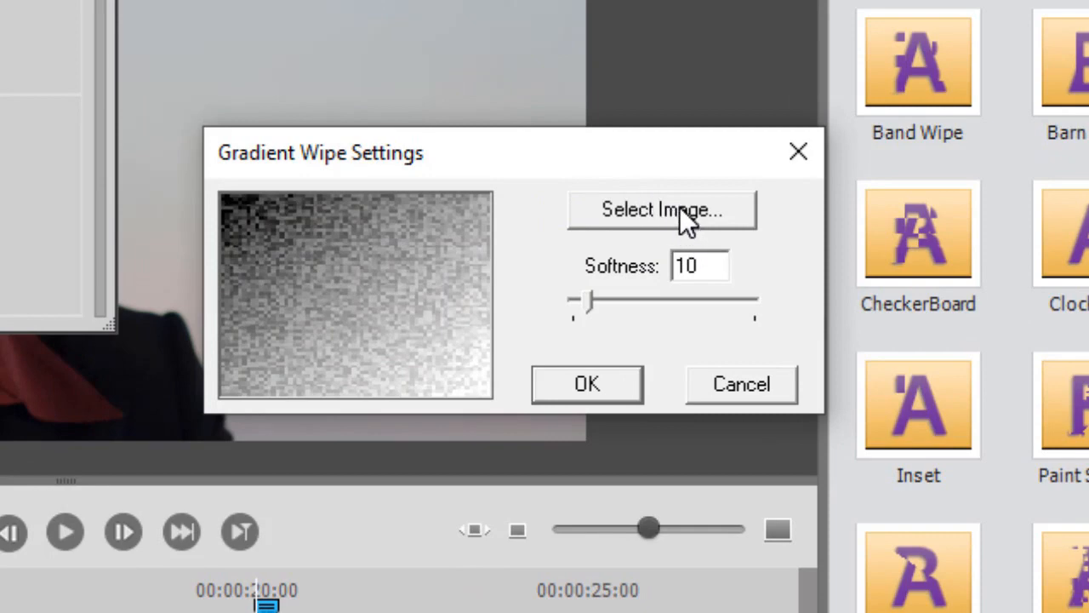
- Select the exported face.jpg still as the Gradient Wipe's custom gradient image and confirm
click(662, 209)
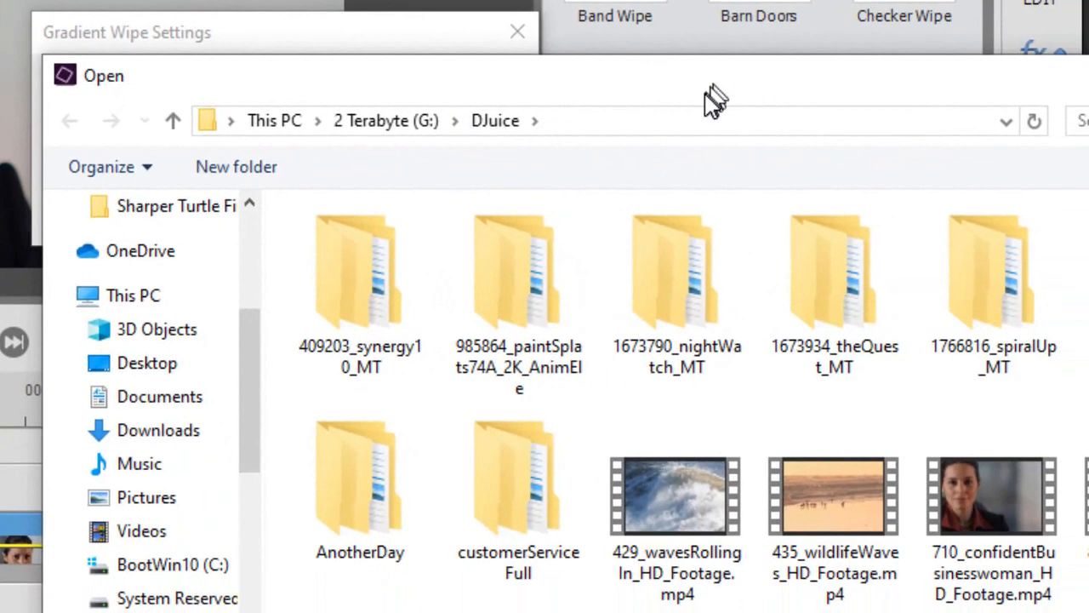
scroll(down, 3)
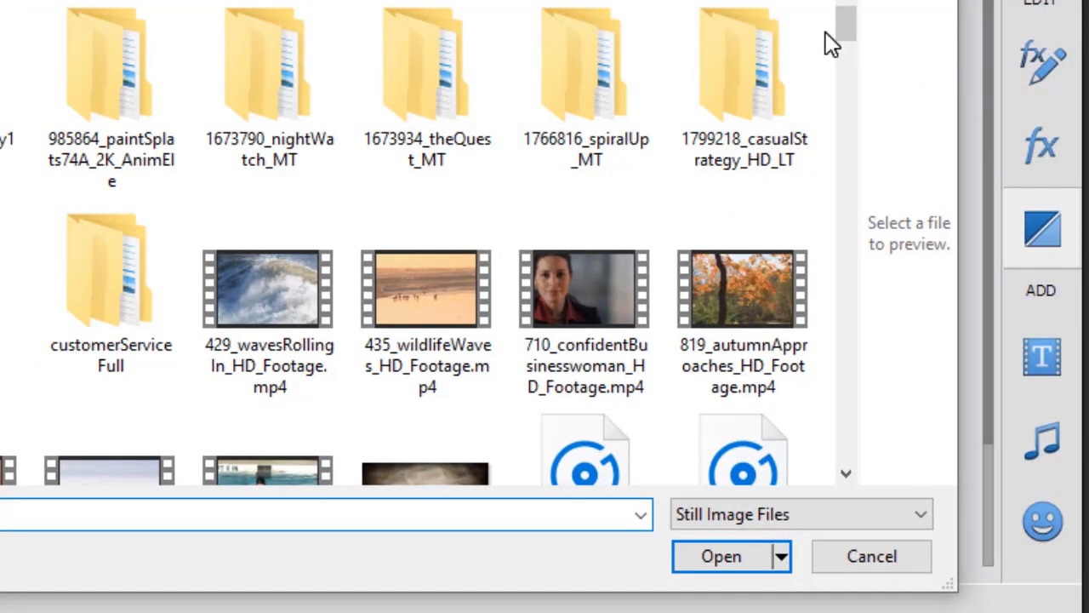
scroll(down, 3)
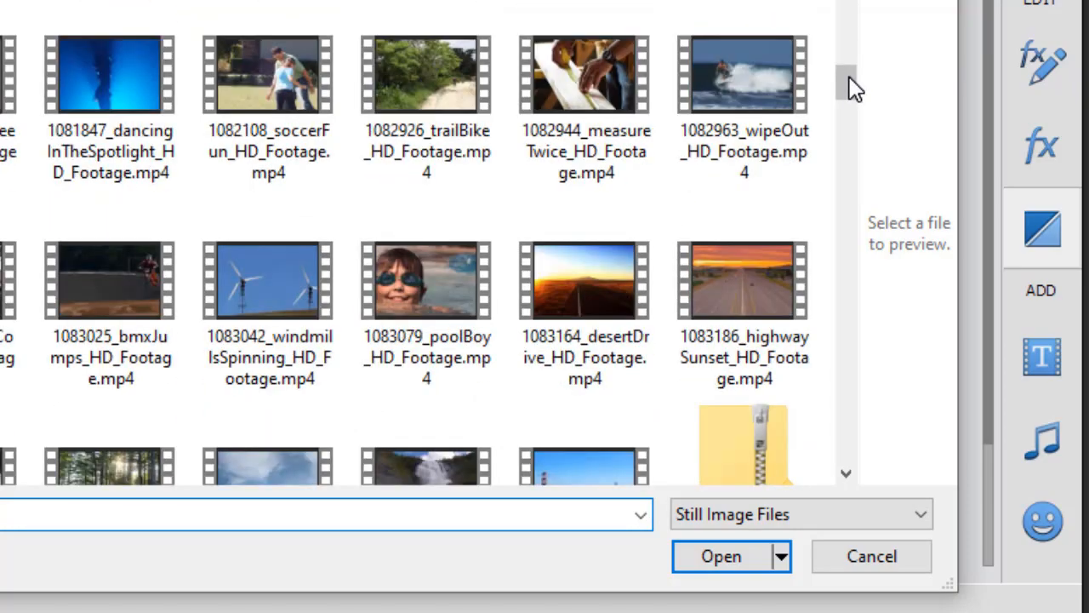
scroll(down, 3)
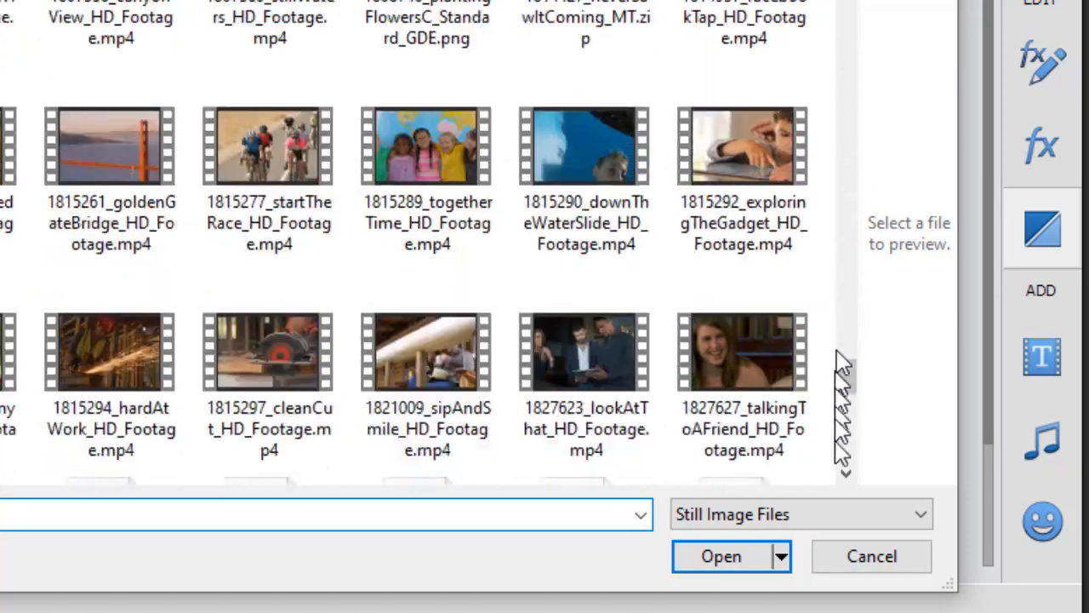
scroll(down, 3)
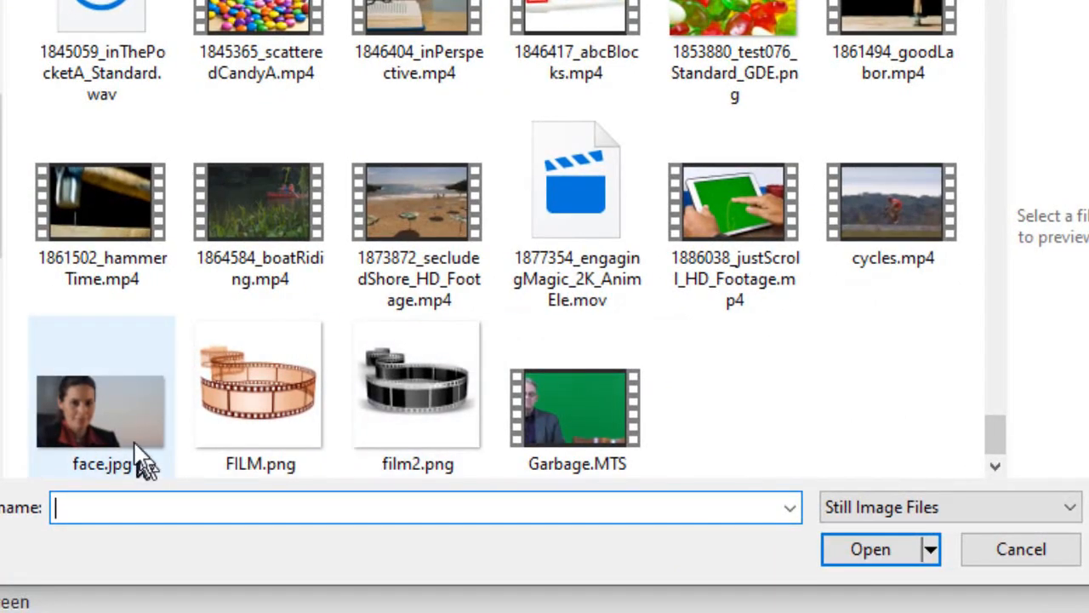
click(102, 409)
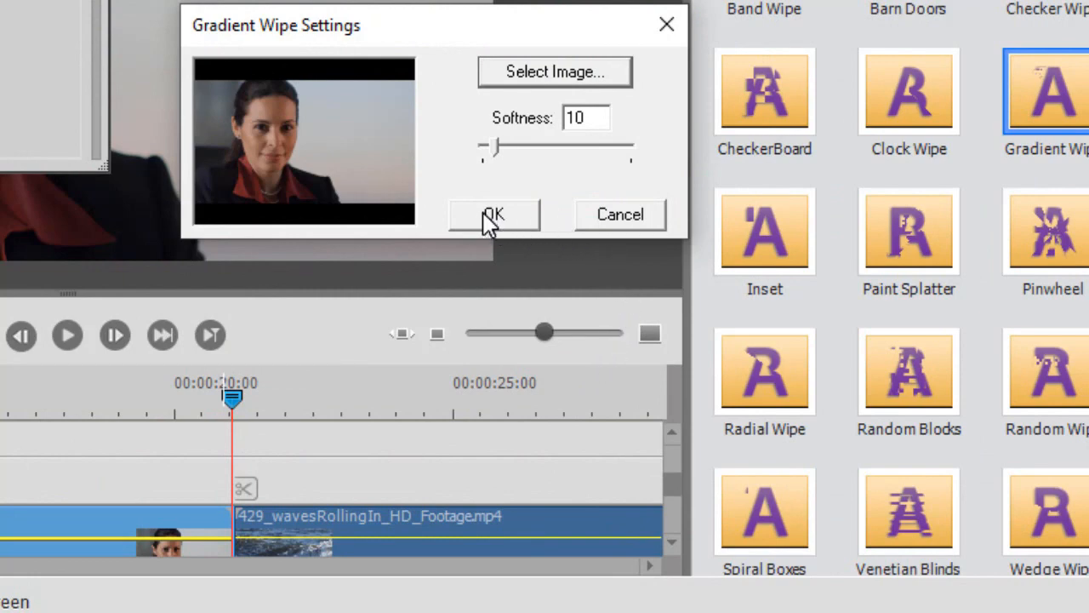
click(493, 214)
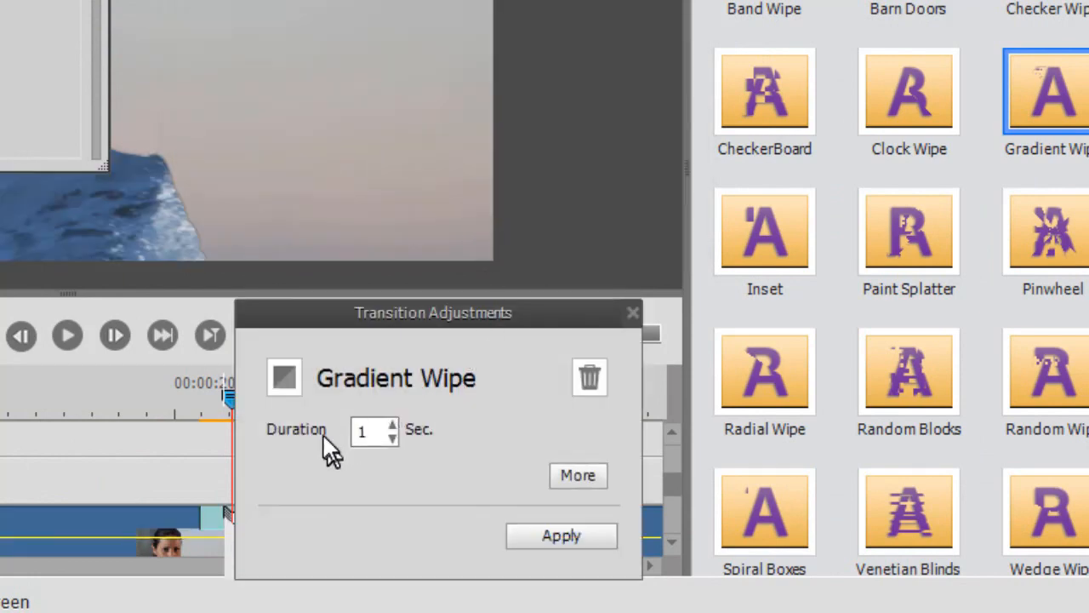
mouse_move(400, 451)
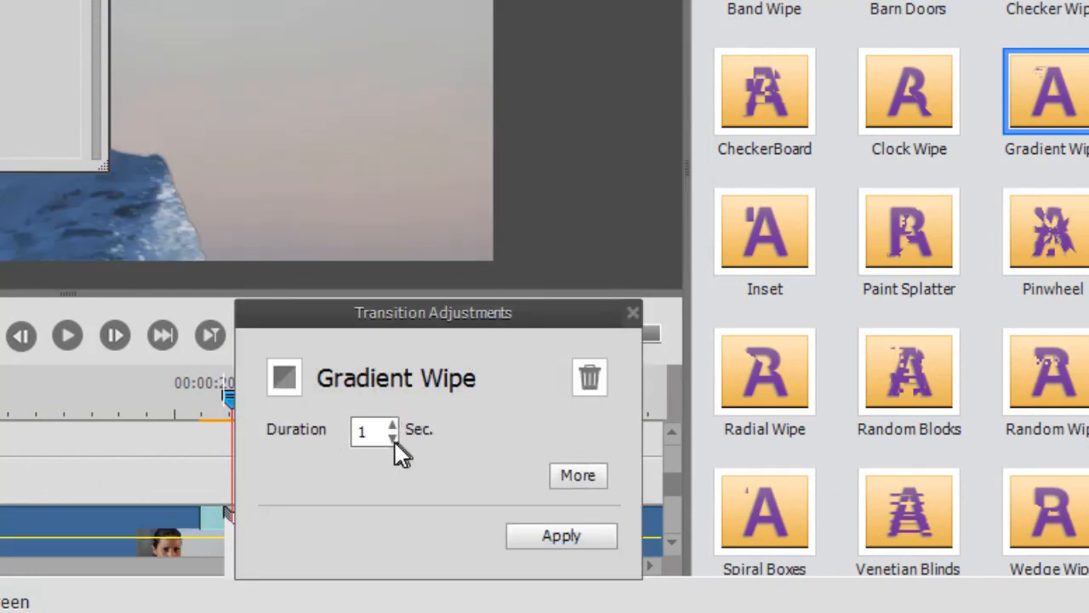
mouse_move(578, 475)
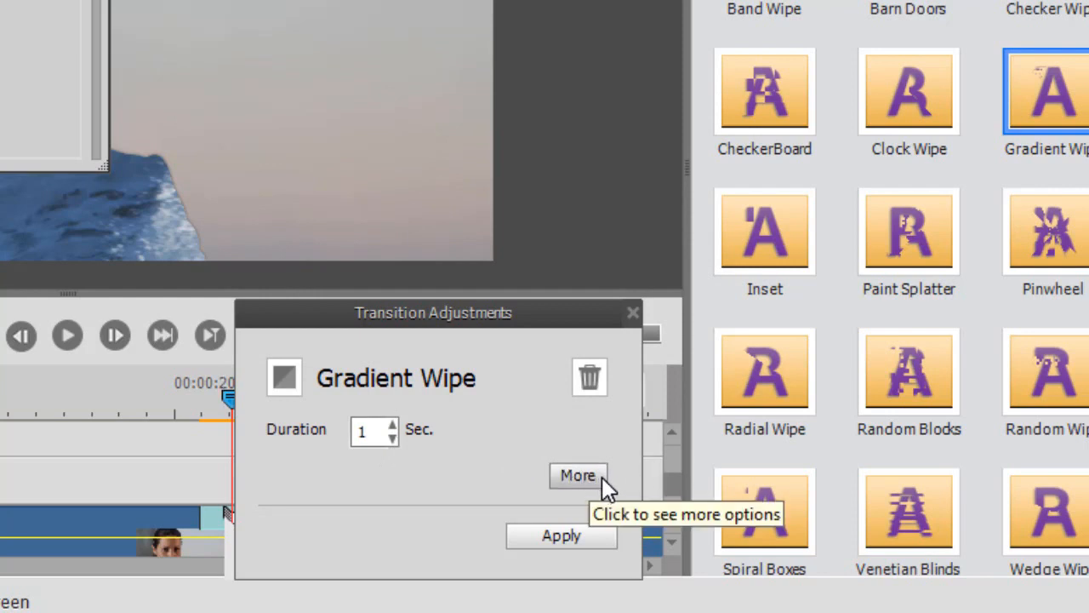
- Apply the transition aligned Between clips with 1-second duration and close its adjustments
click(578, 475)
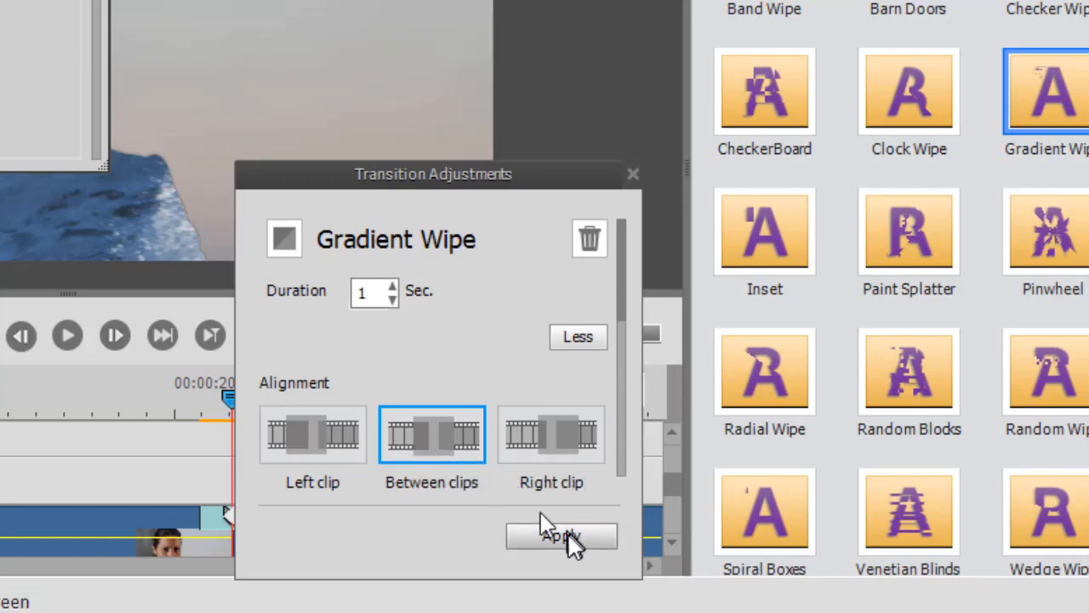
click(560, 536)
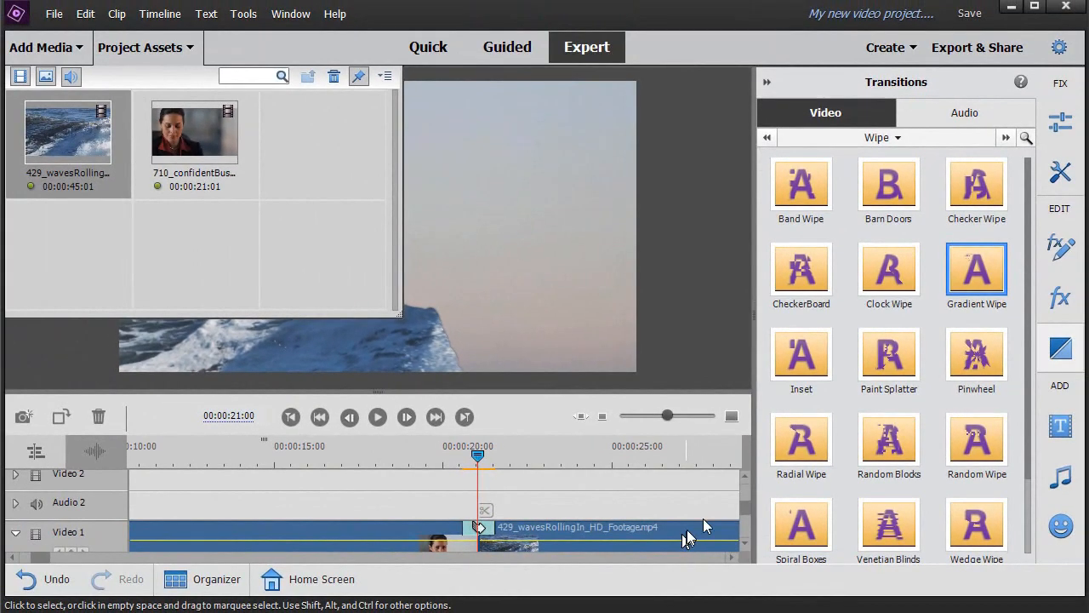
click(800, 183)
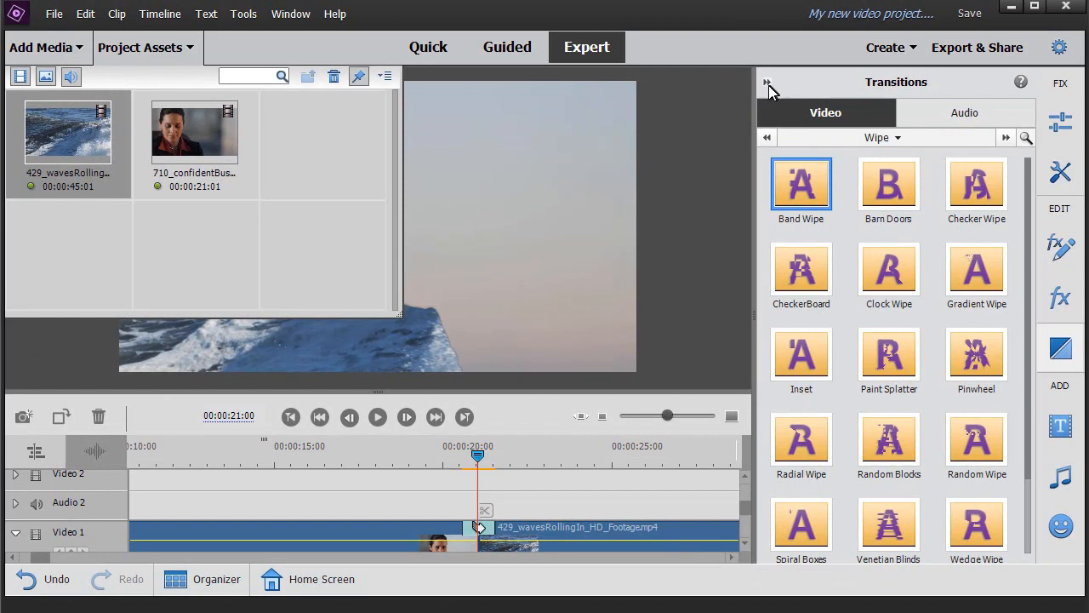
- Hide the media bin, play the preview of the wipe into the waves, then scrub back over the transition
click(766, 81)
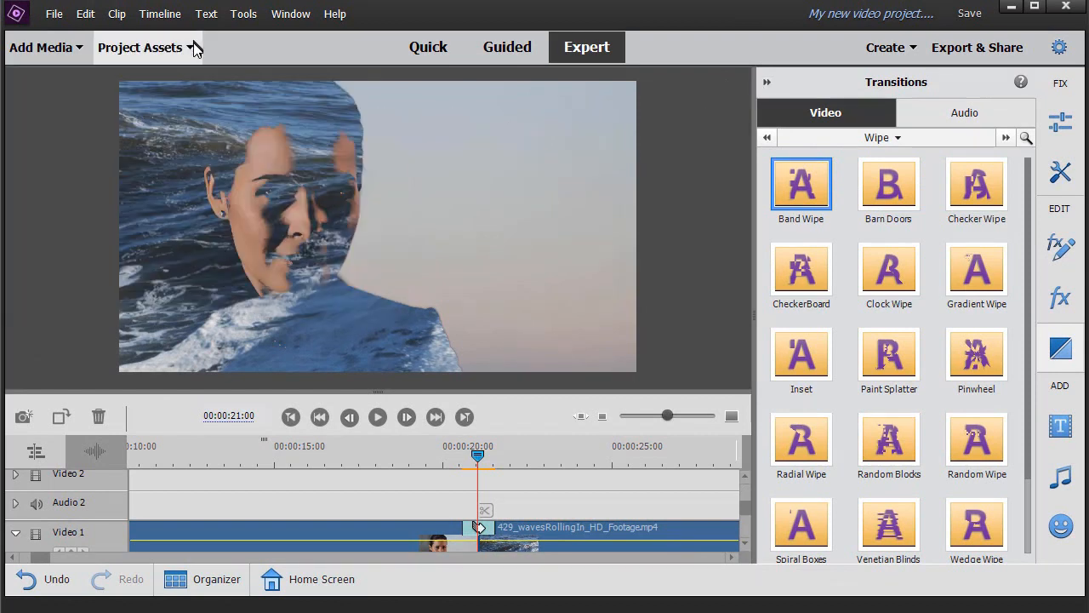
mouse_move(286, 270)
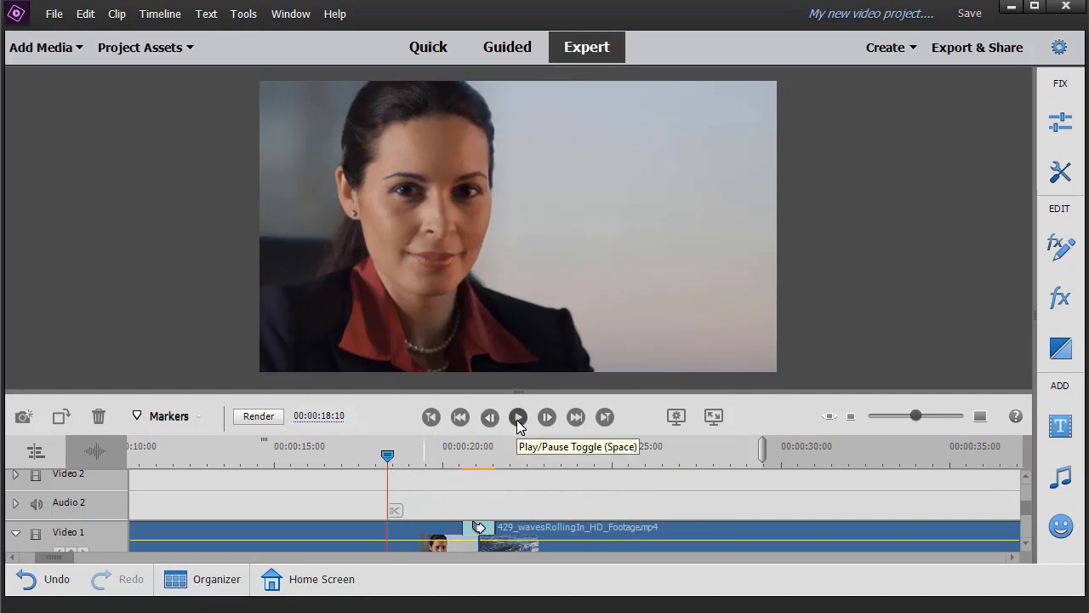
click(518, 417)
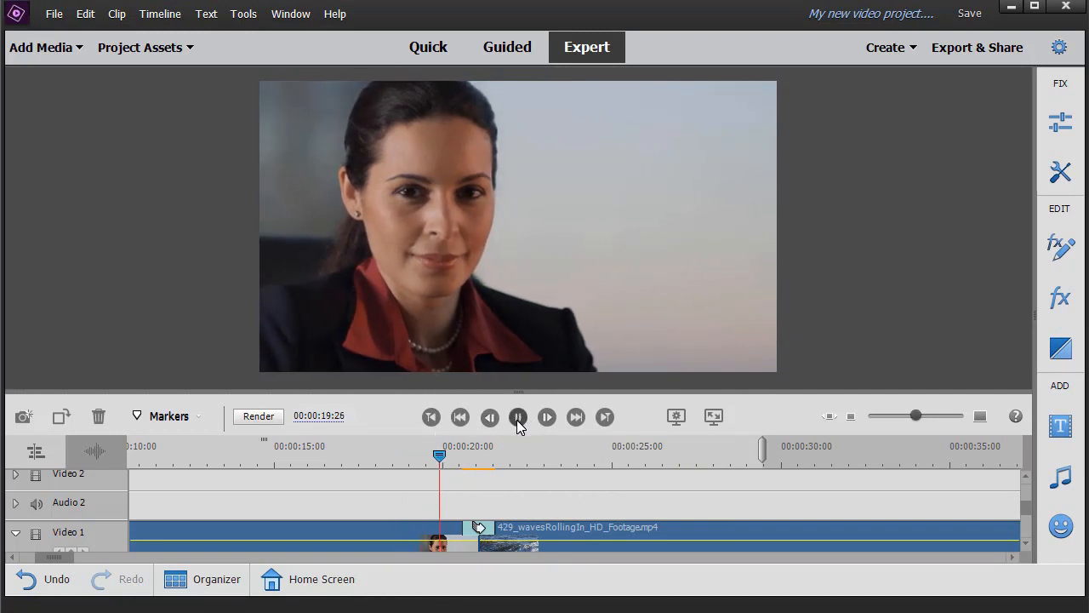
click(546, 415)
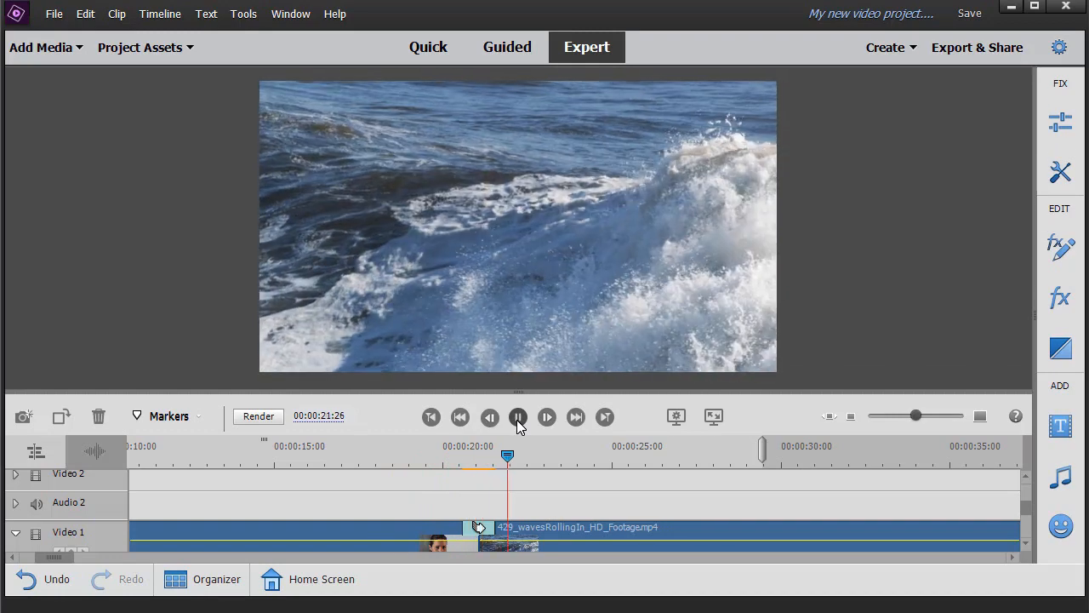
click(518, 417)
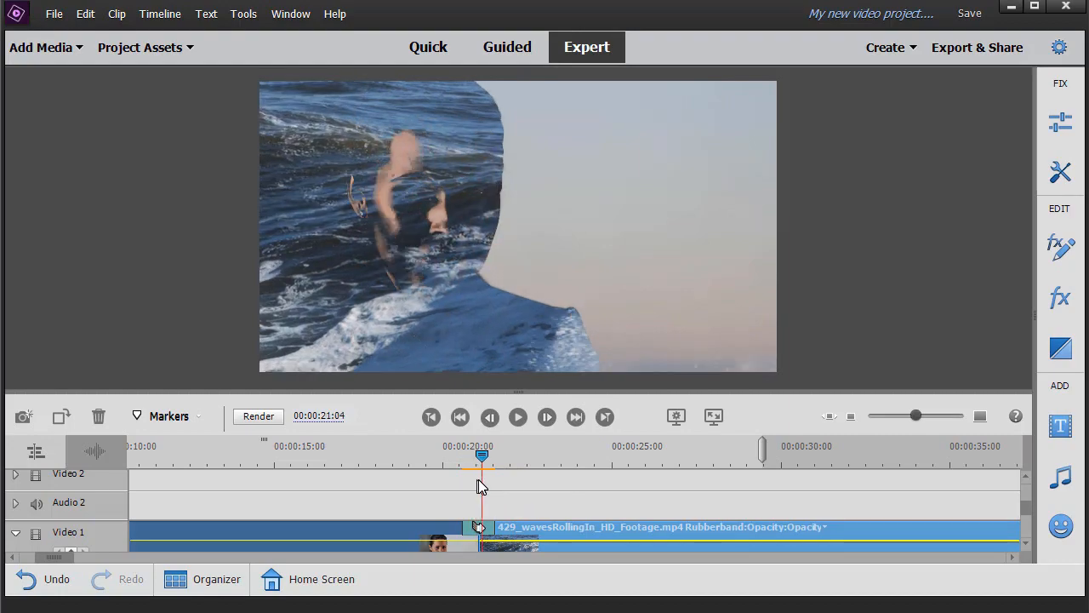
drag(480, 456, 507, 456)
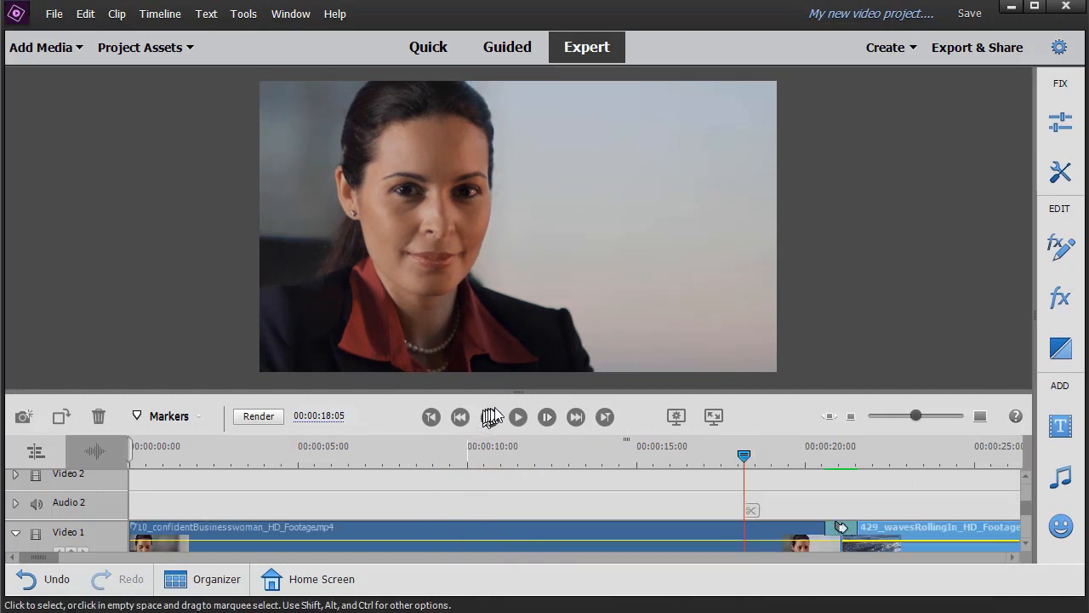
click(517, 415)
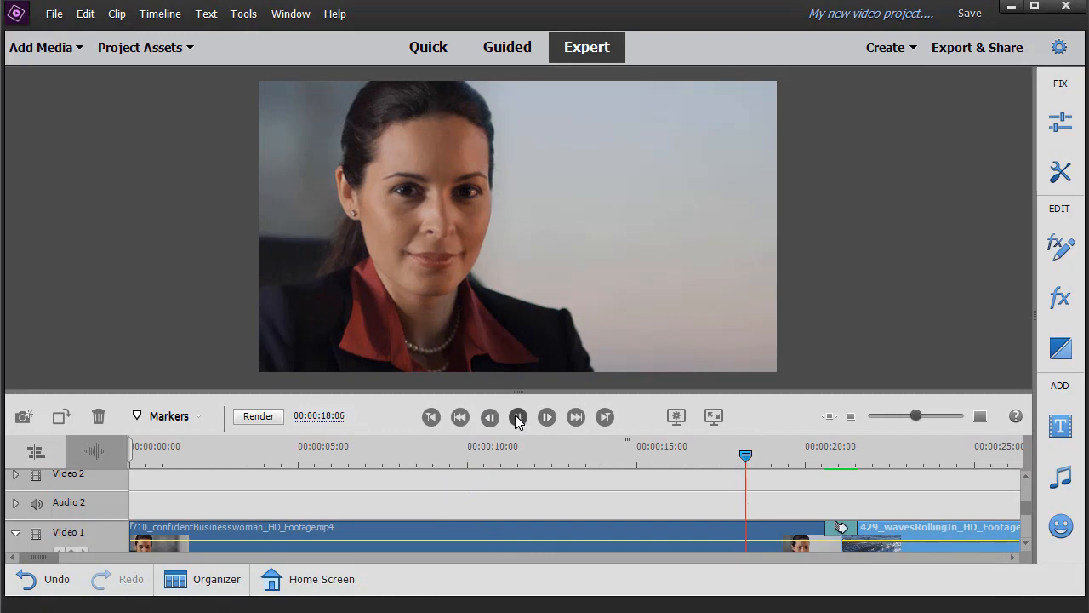
click(517, 417)
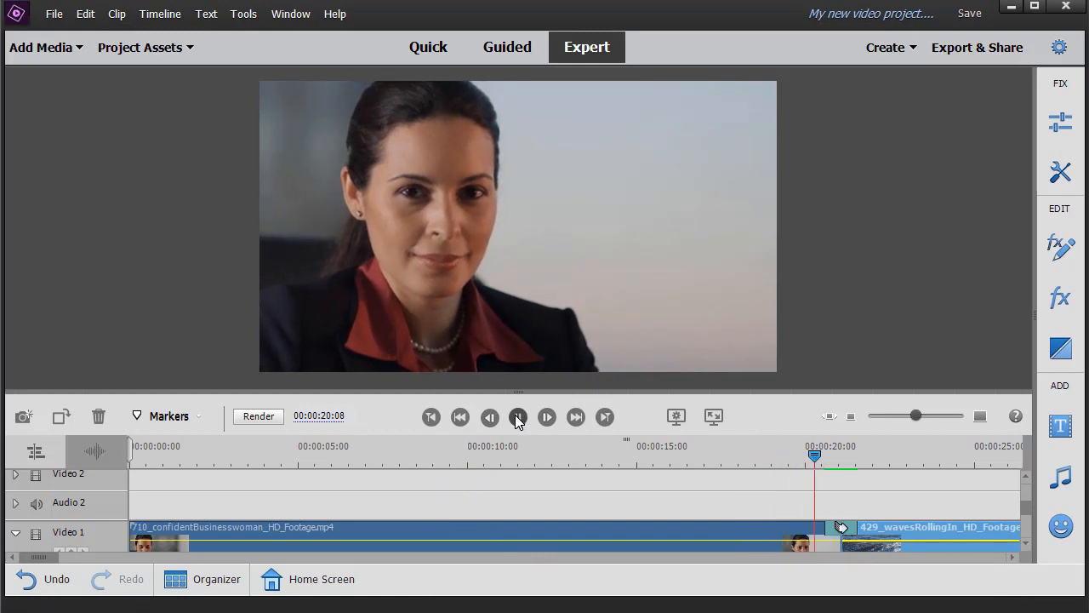
click(517, 417)
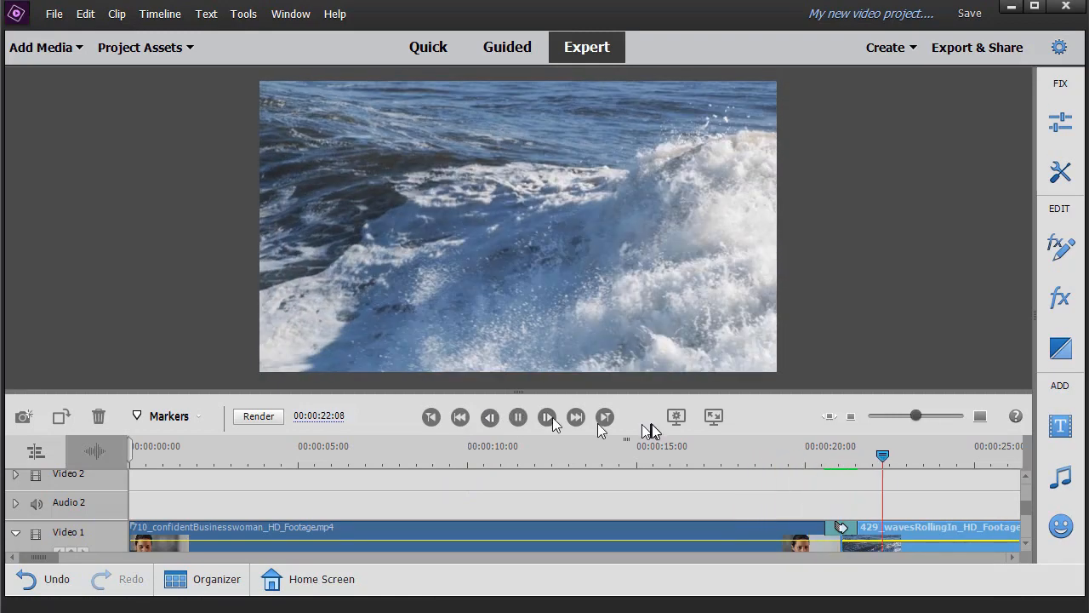
click(548, 417)
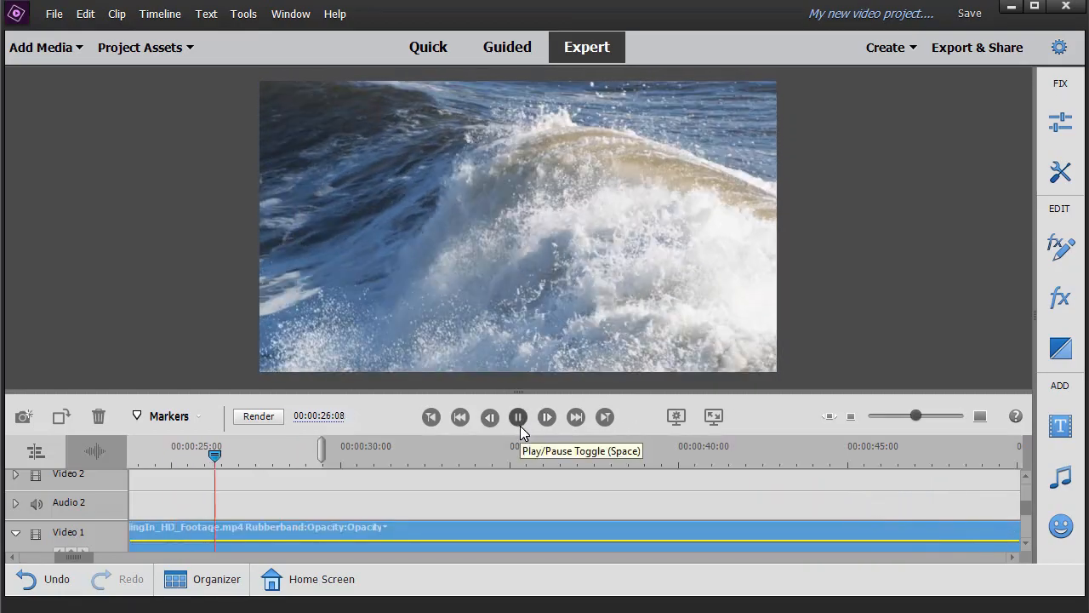
click(517, 415)
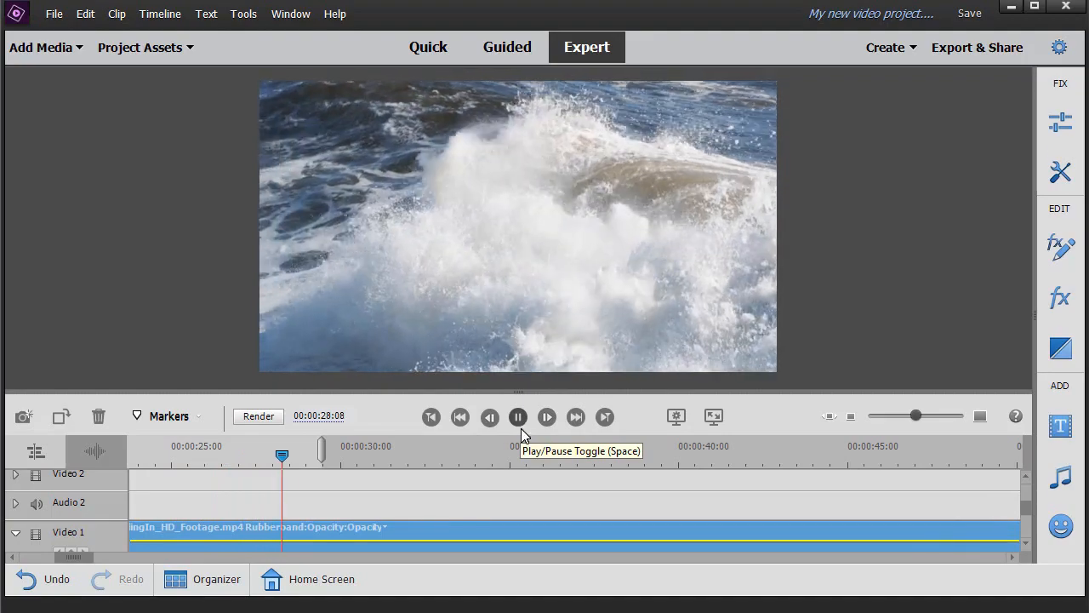